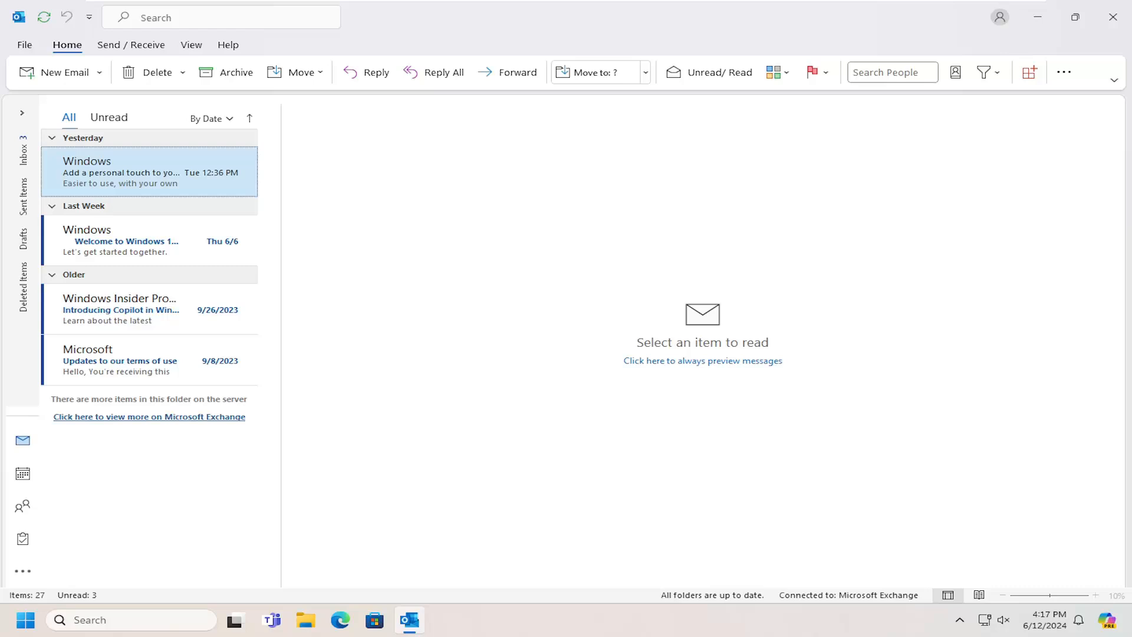
mouse_move(425, 137)
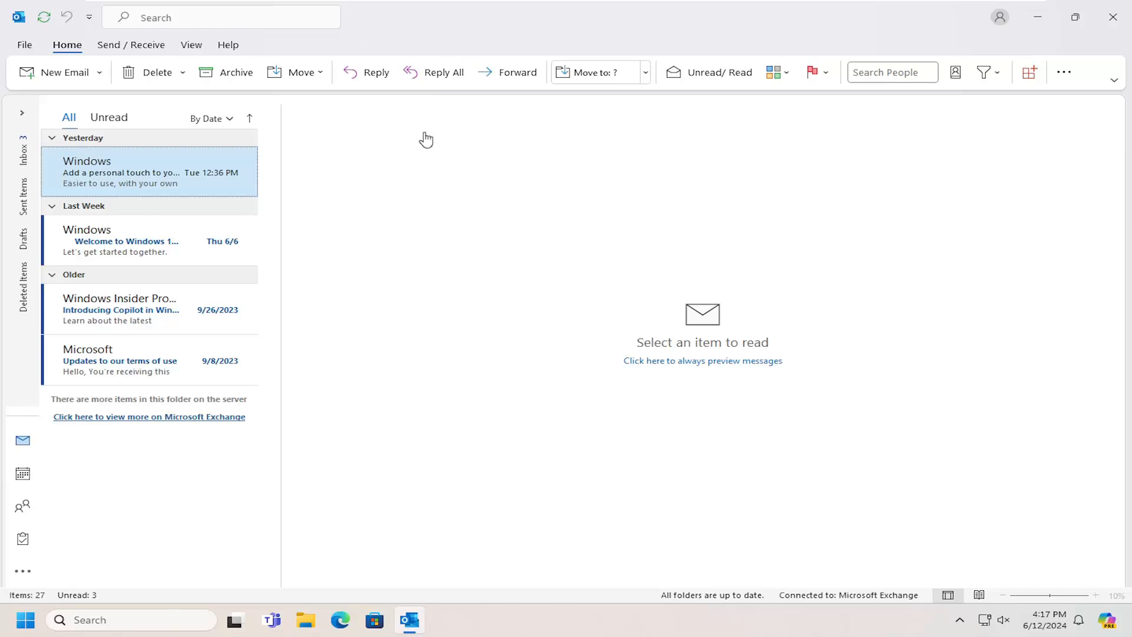
Open Outlook Options from the File menu and go to the Tasks settings page
left_click(25, 45)
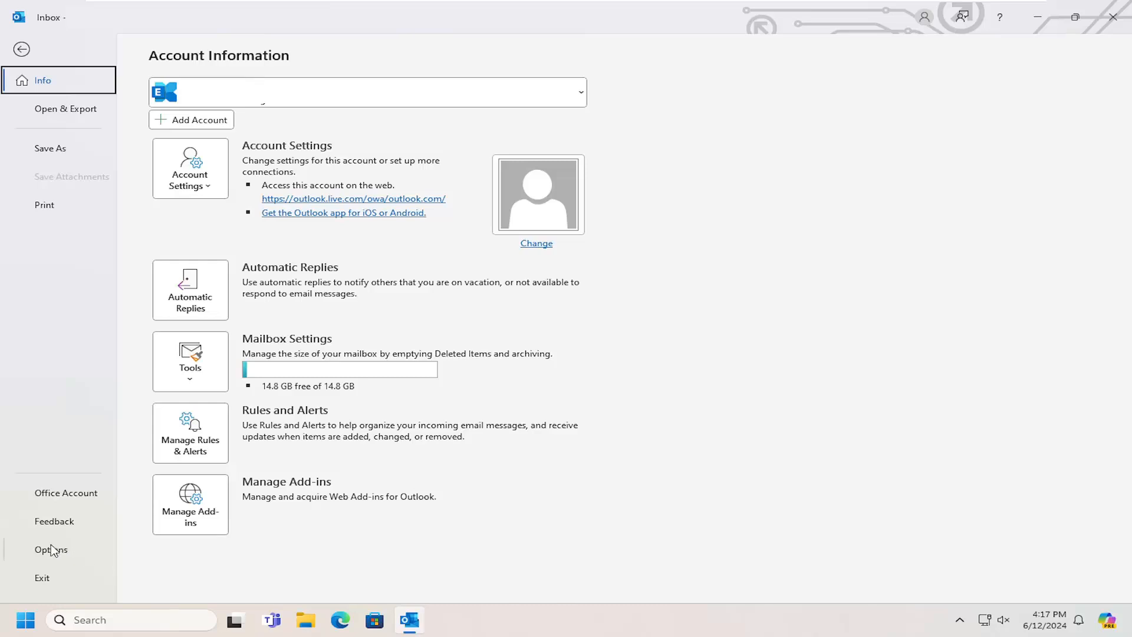
left_click(47, 550)
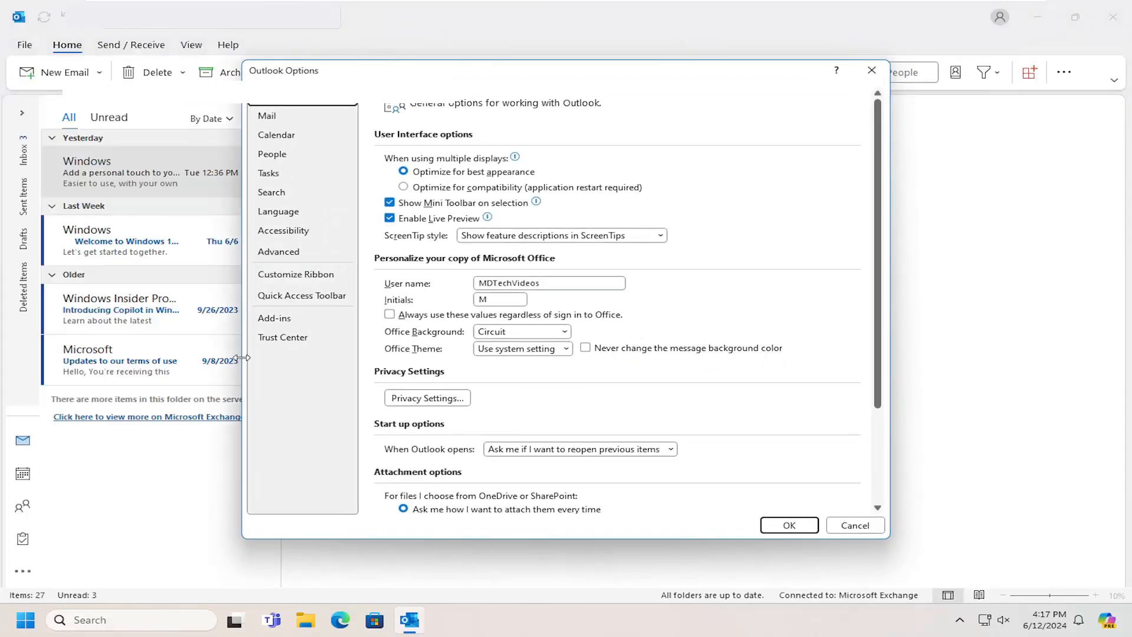
left_click(269, 173)
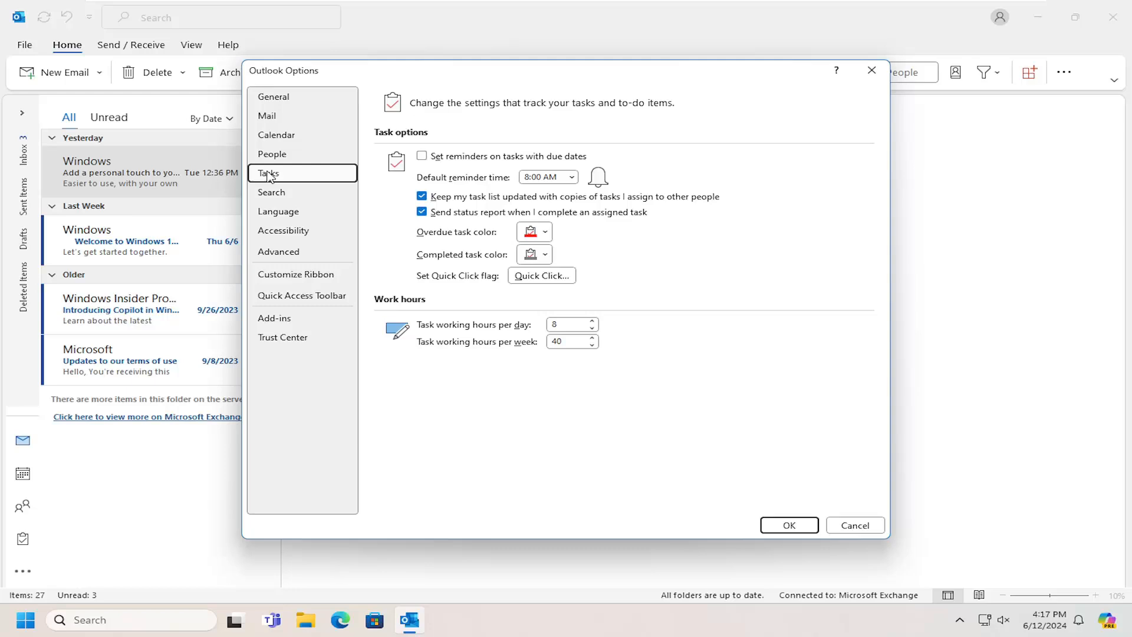
mouse_move(386, 168)
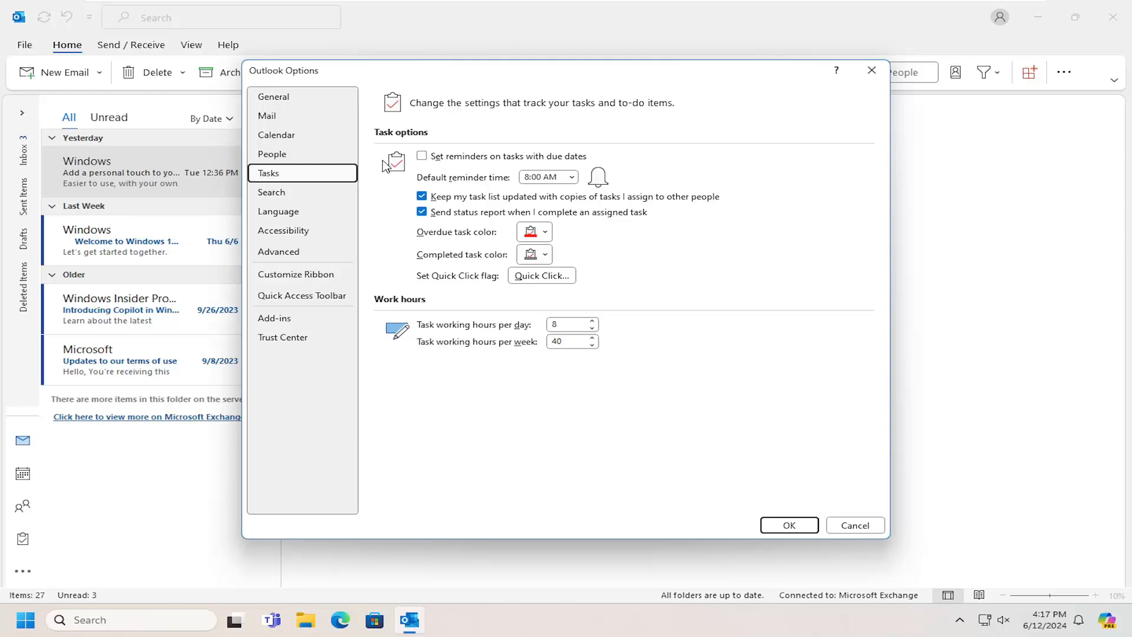
mouse_move(543, 115)
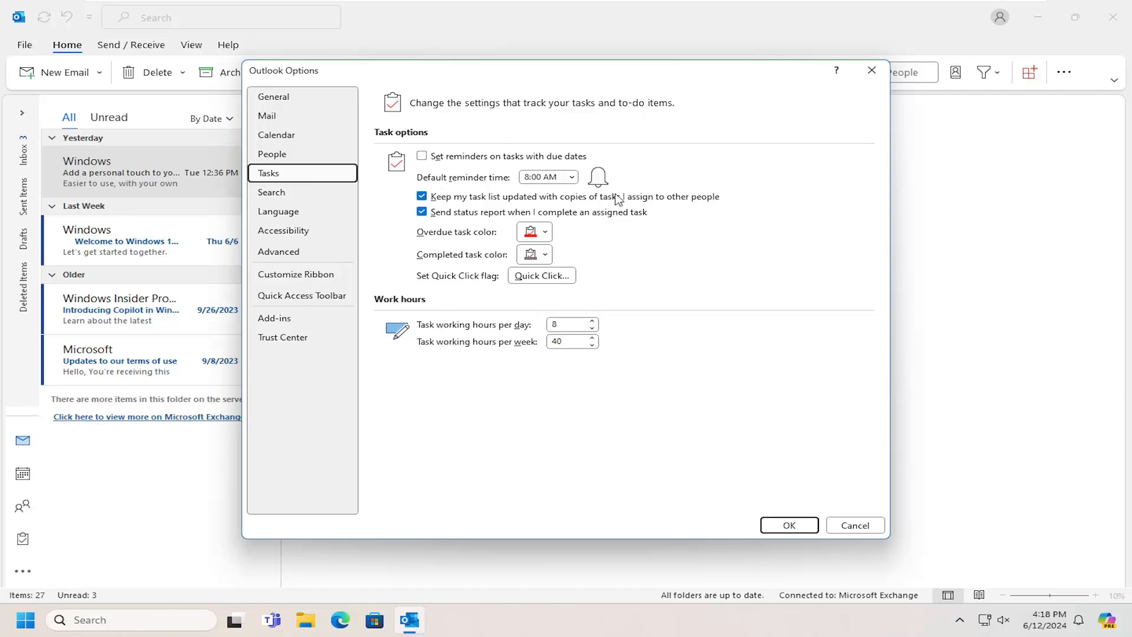
mouse_move(468, 203)
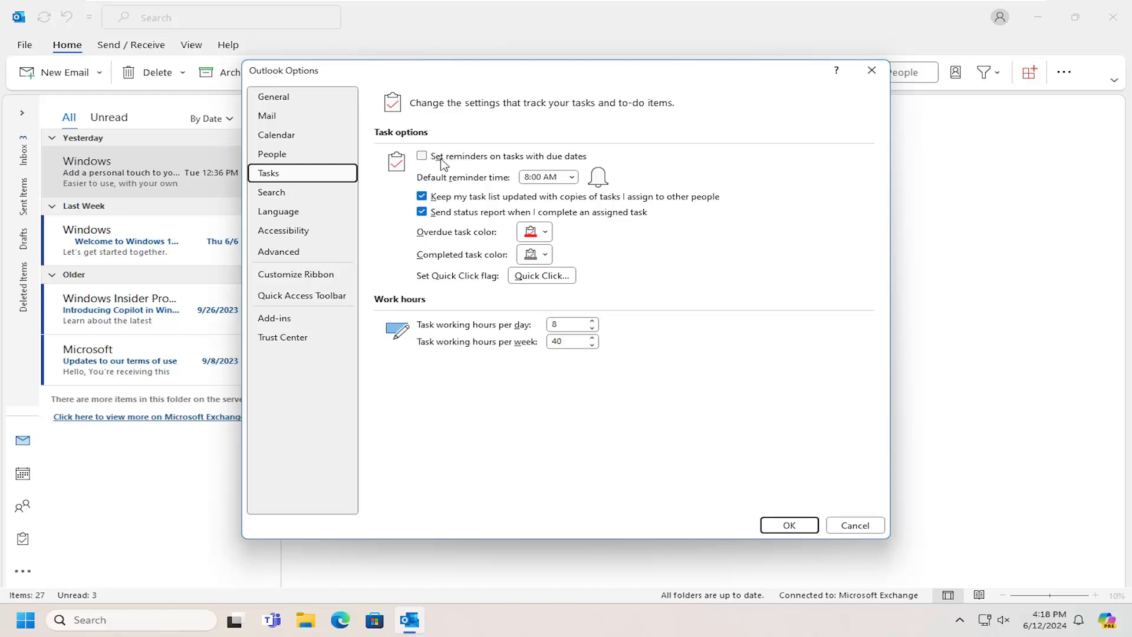
Check 'Set reminders on tasks with due dates' under Task options
left_click(421, 155)
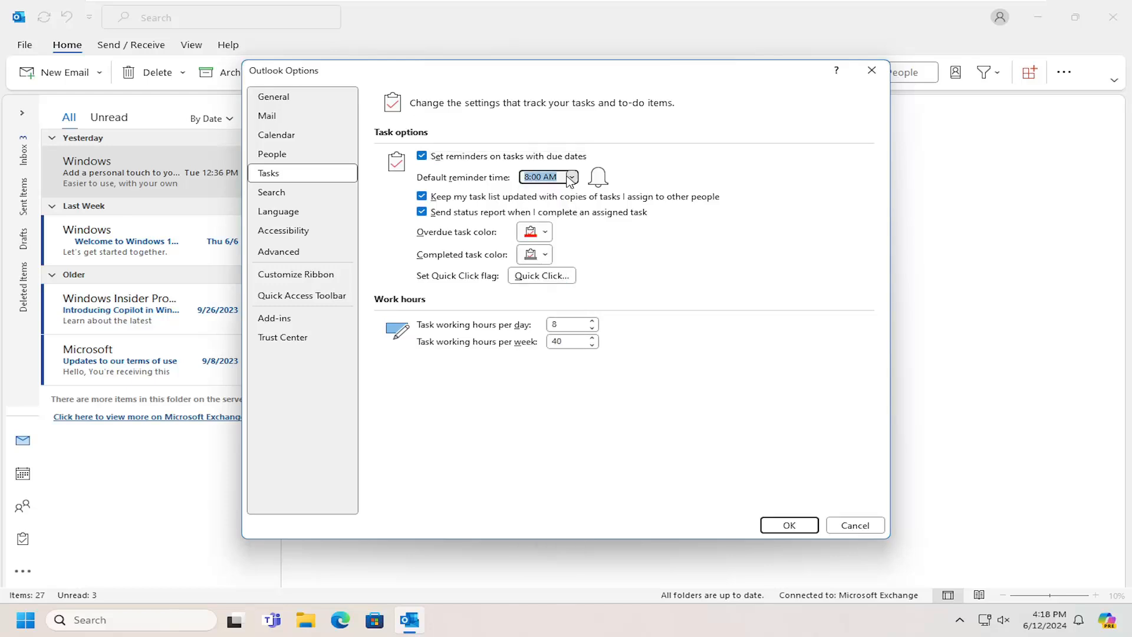
mouse_move(450, 203)
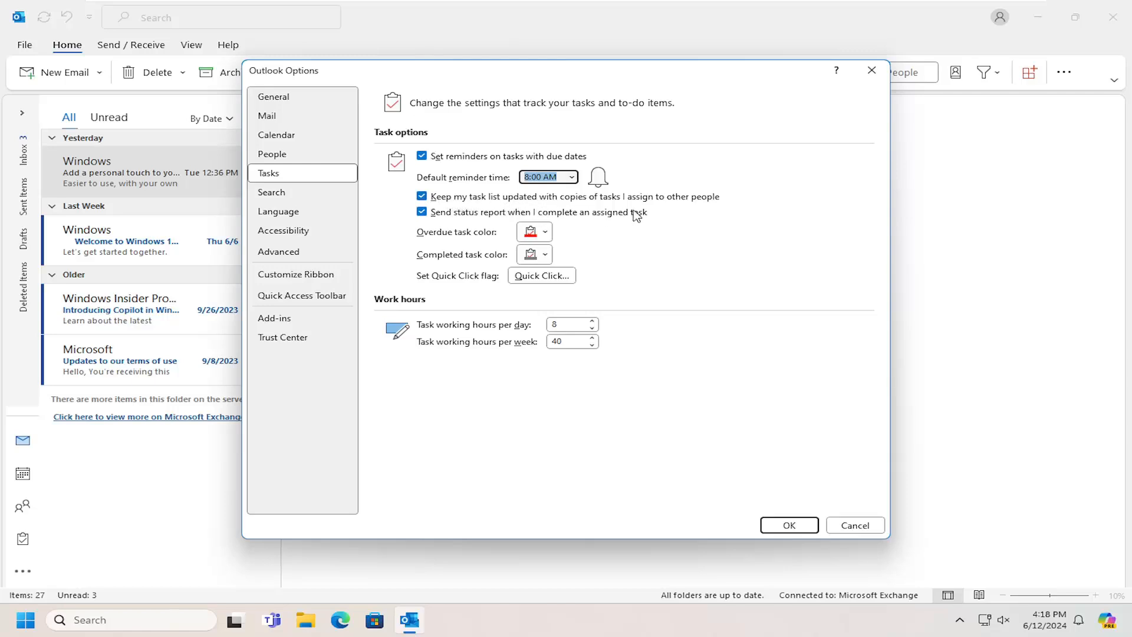
mouse_move(485, 238)
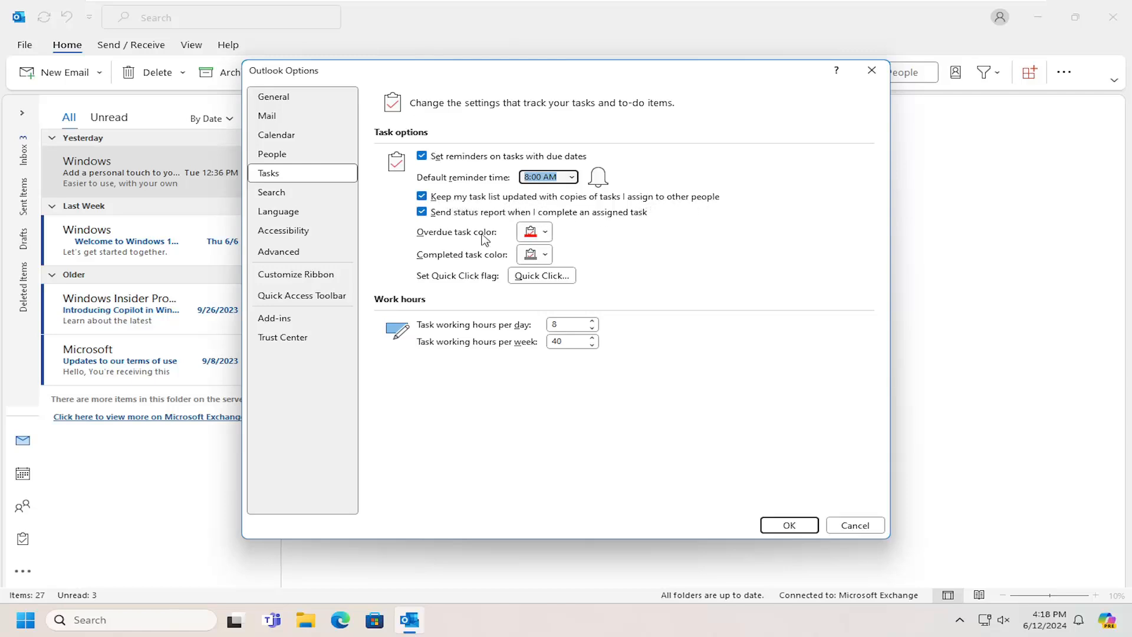
mouse_move(623, 224)
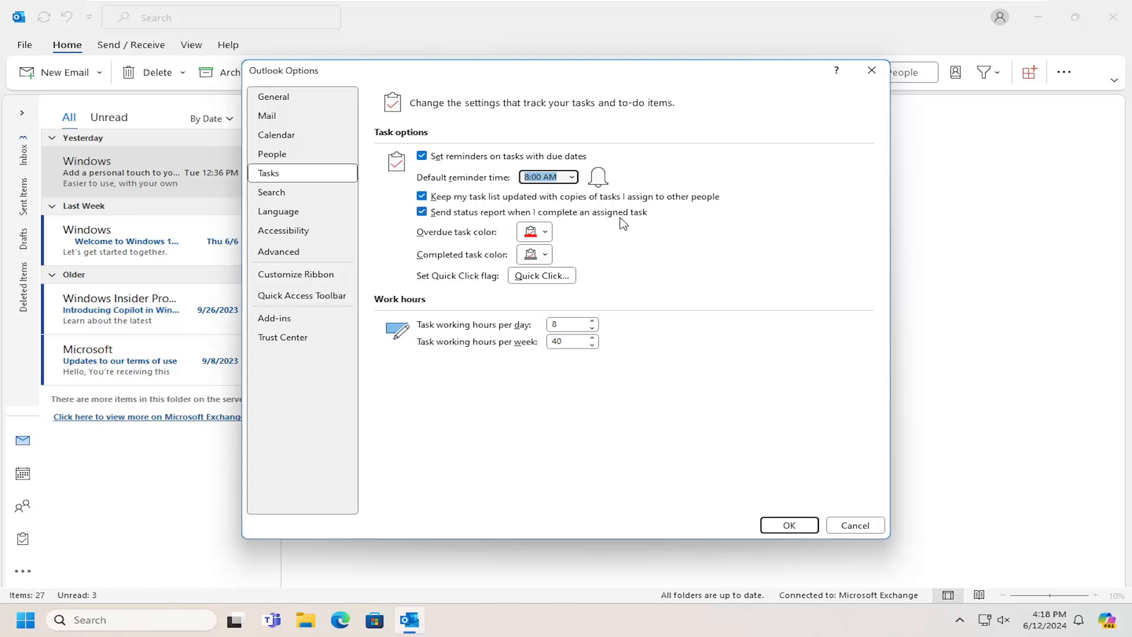
left_click(546, 232)
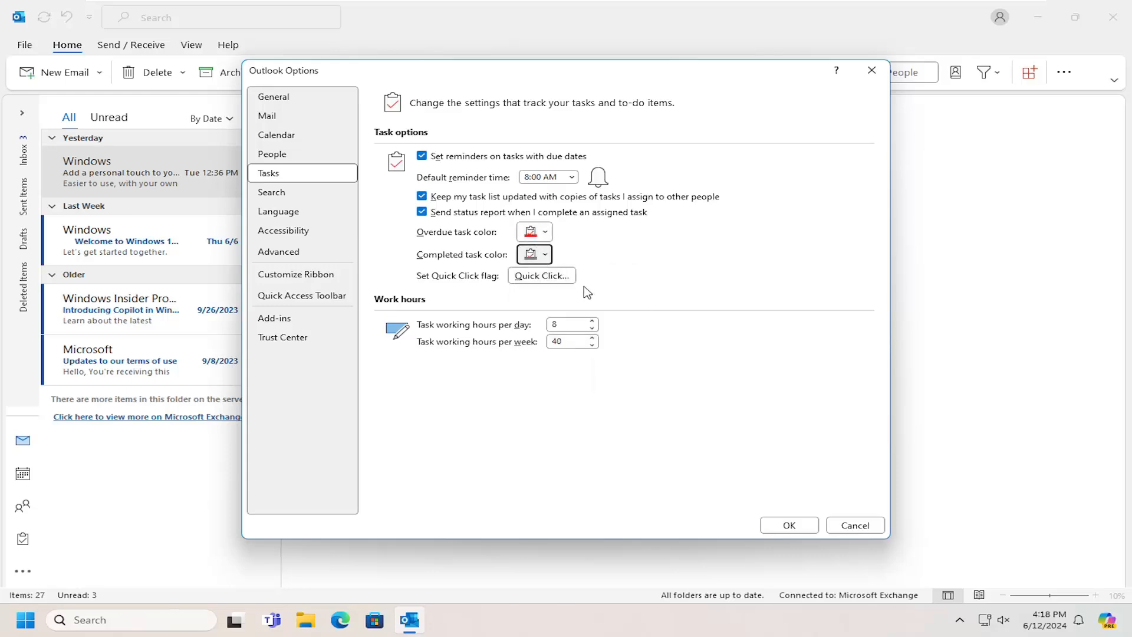
mouse_move(620, 464)
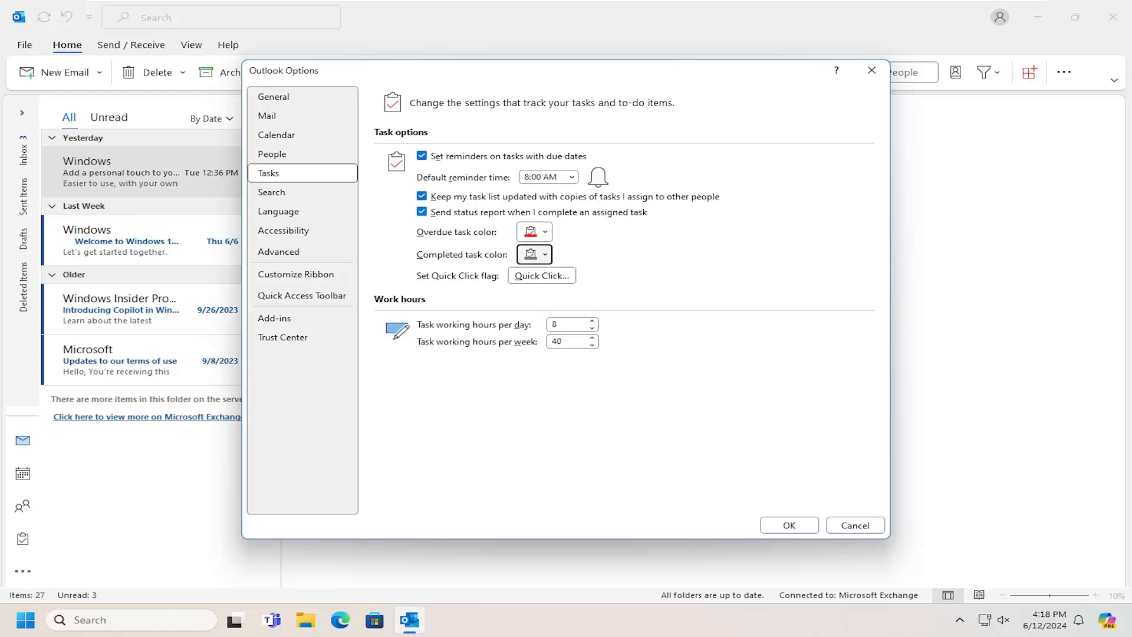
mouse_move(704, 520)
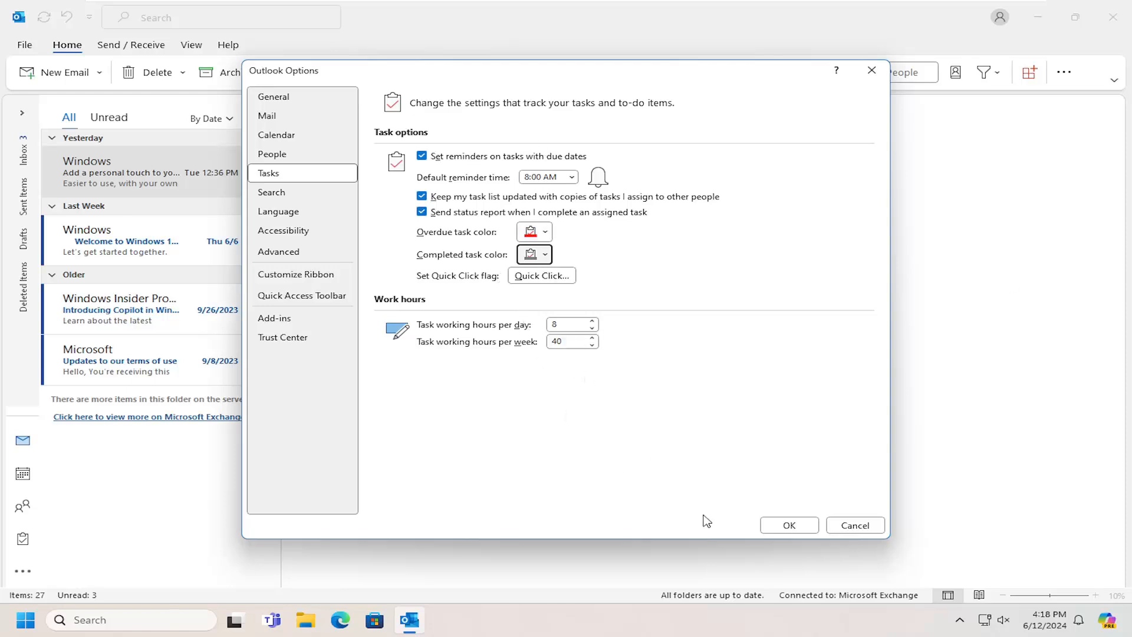